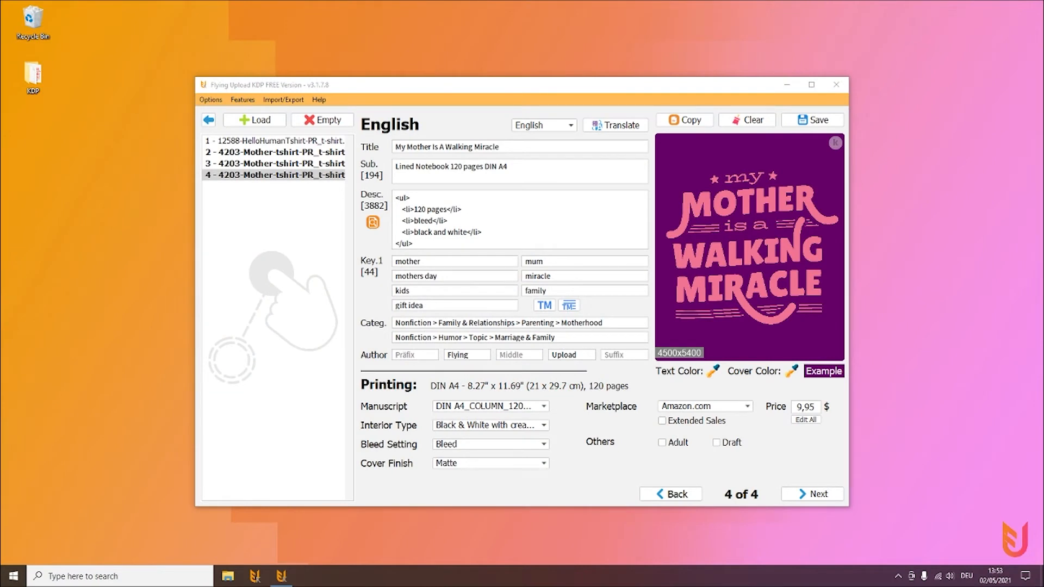
{"action": "mouse_move", "coordinate": [525, 160]}
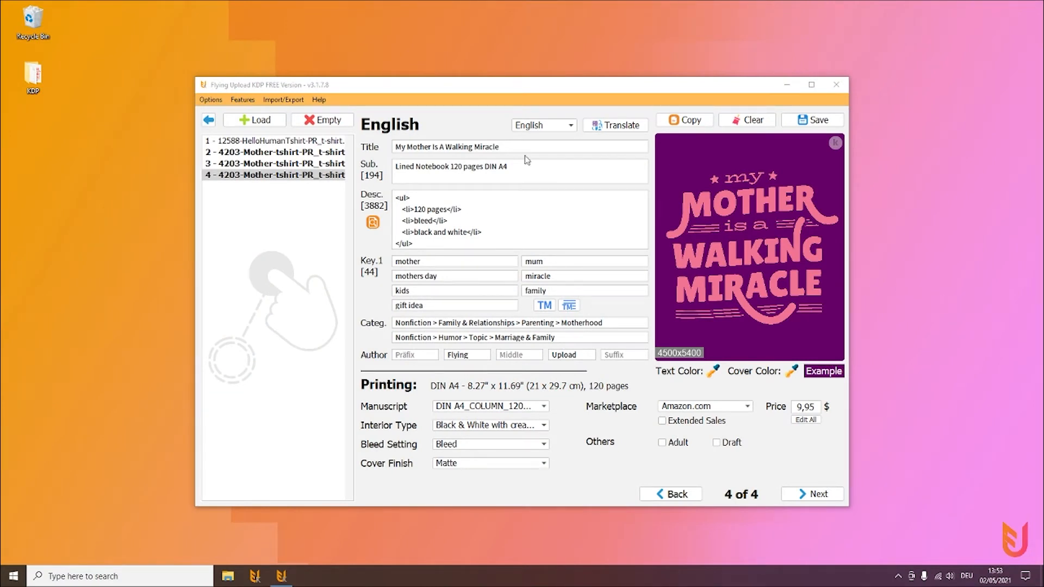
Step: Open the Options menu over the KDP Mother book listing
{"action": "left_click", "coordinate": [210, 99]}
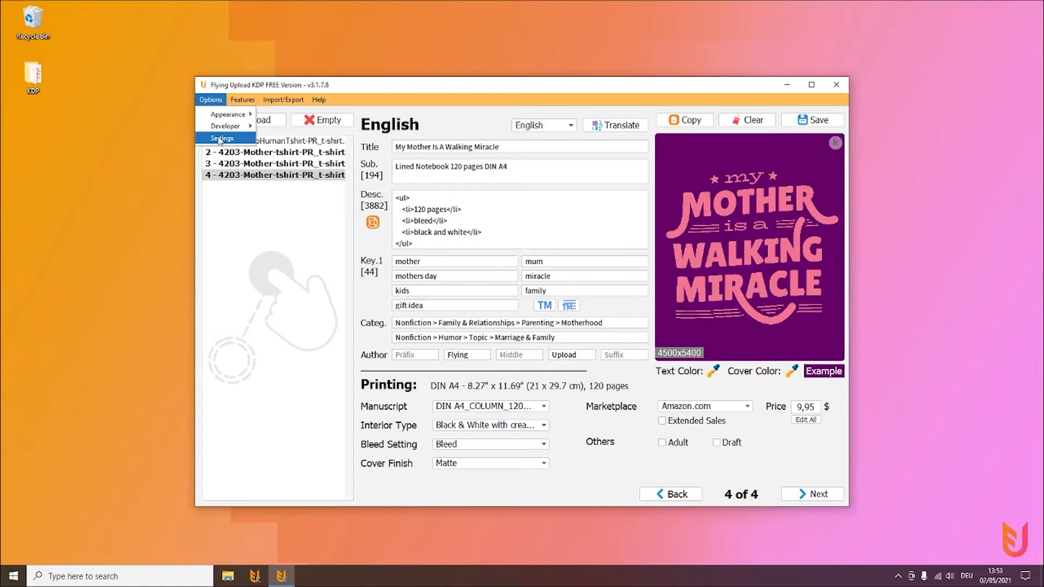
Step: Open Settings, keep upload speed at Fast, and move the dialog over the main window
{"action": "left_click", "coordinate": [222, 138]}
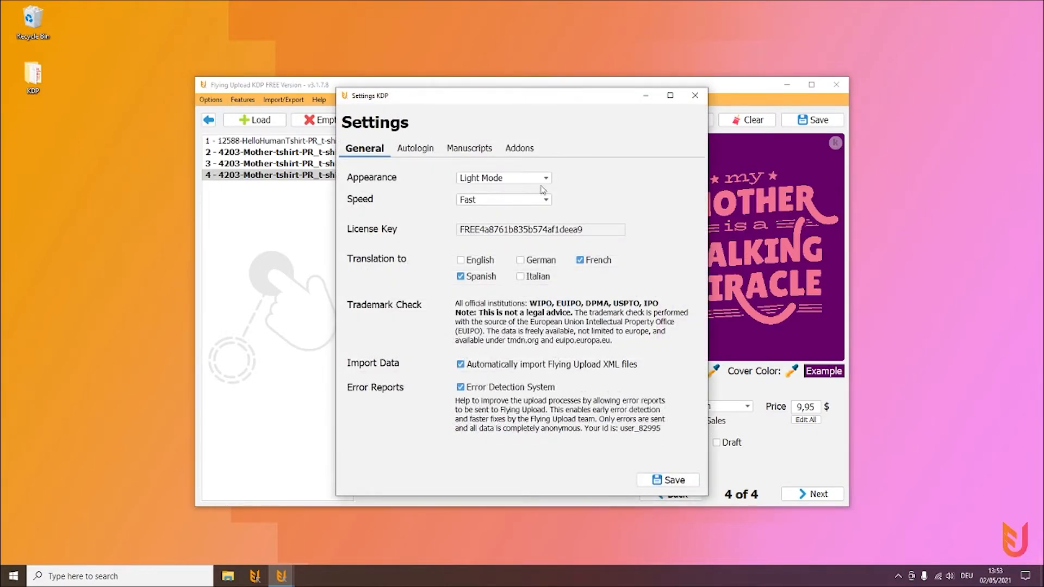
{"action": "left_click", "coordinate": [503, 177]}
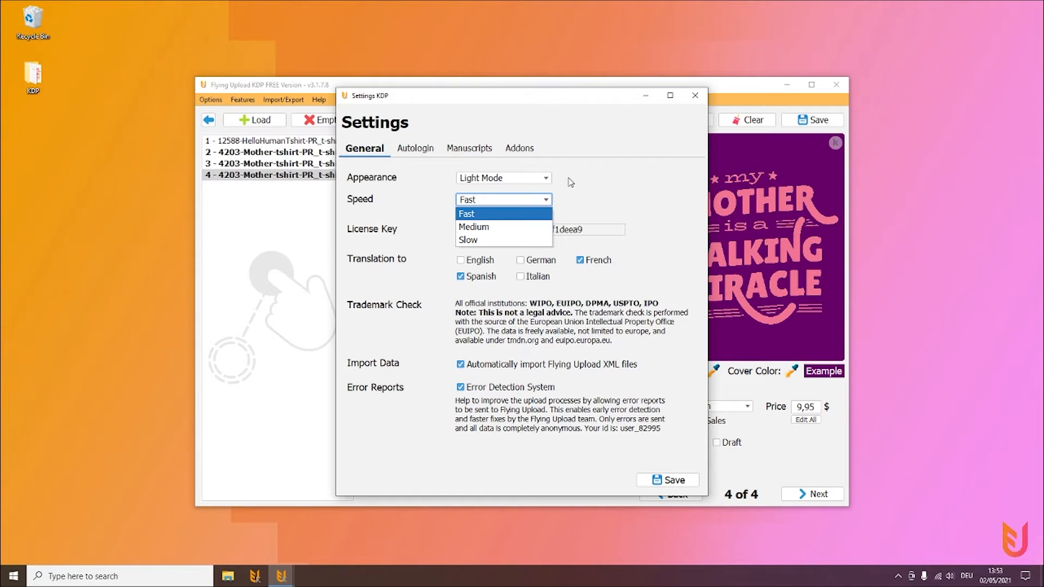
{"action": "mouse_move", "coordinate": [508, 224]}
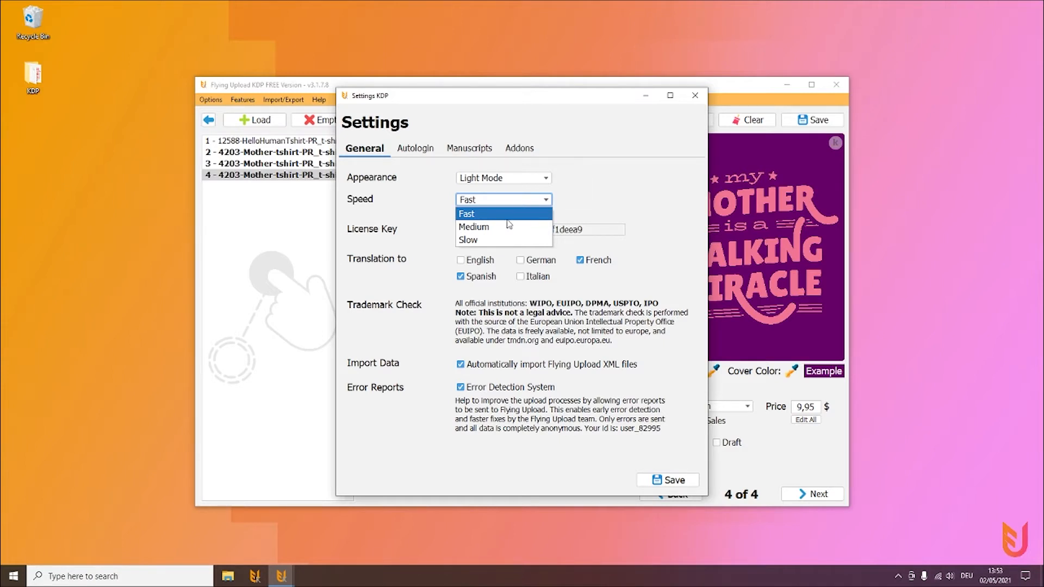
{"action": "left_click", "coordinate": [466, 214]}
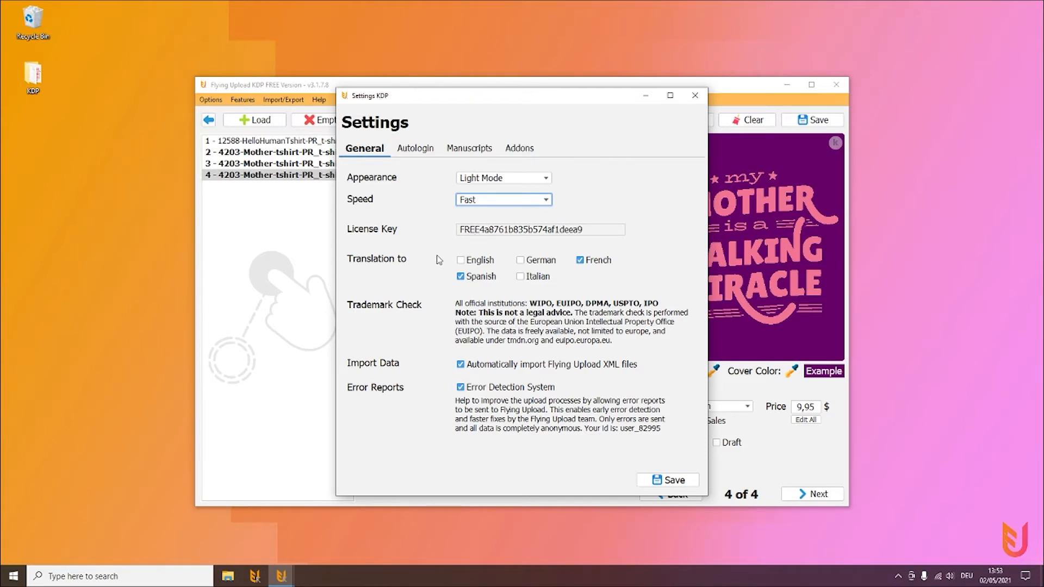
{"action": "mouse_move", "coordinate": [449, 271]}
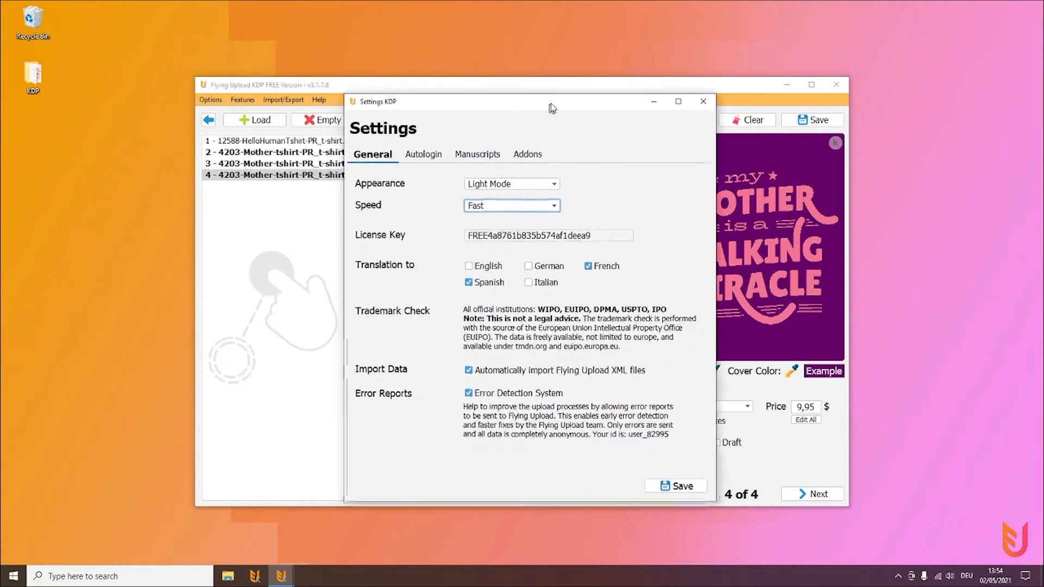
{"action": "left_click_drag", "start_coordinate": [551, 108], "coordinate": [548, 98]}
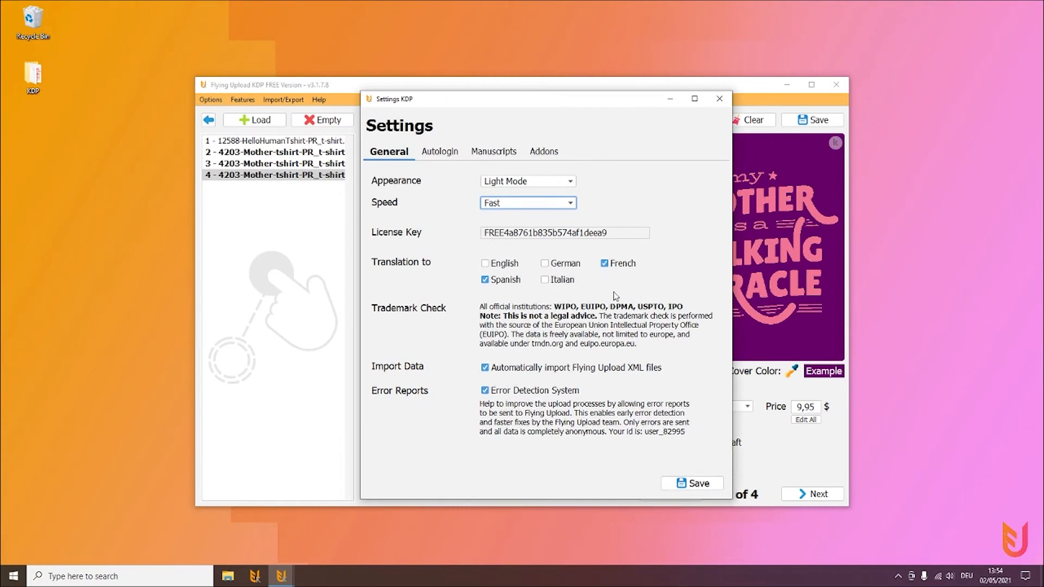
{"action": "mouse_move", "coordinate": [643, 179]}
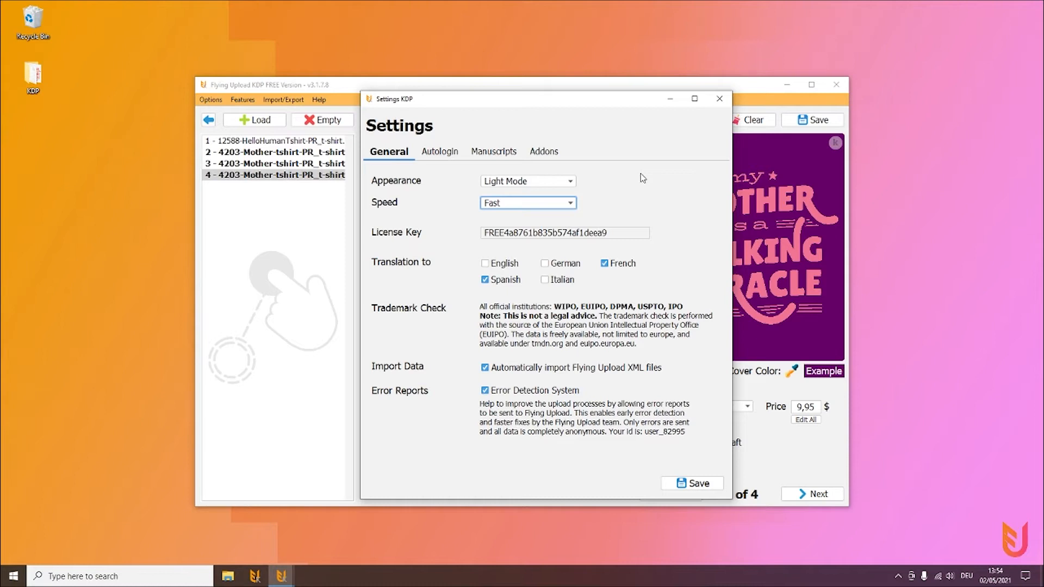
{"action": "mouse_move", "coordinate": [602, 189]}
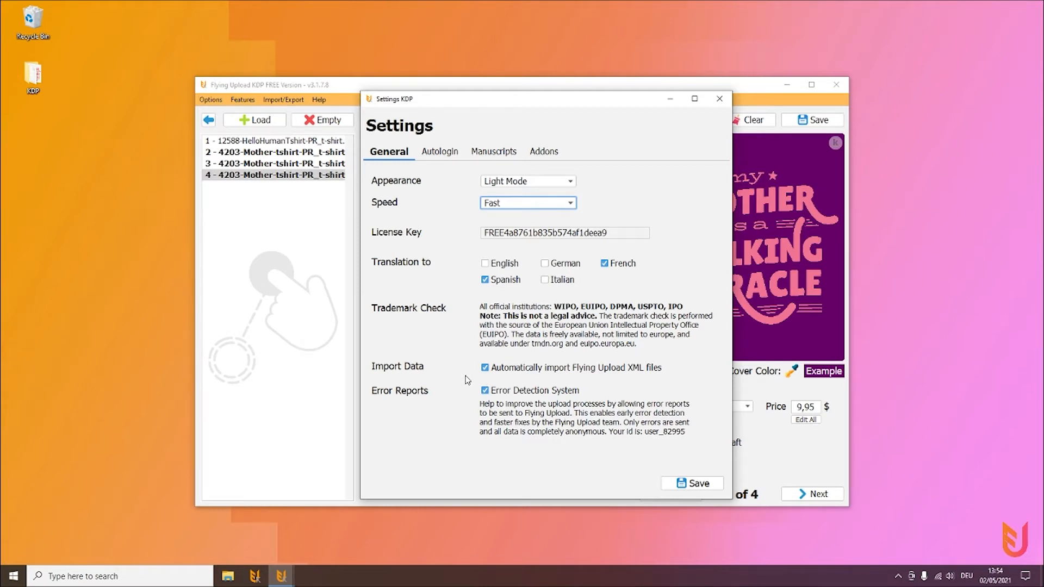
{"action": "mouse_move", "coordinate": [464, 362]}
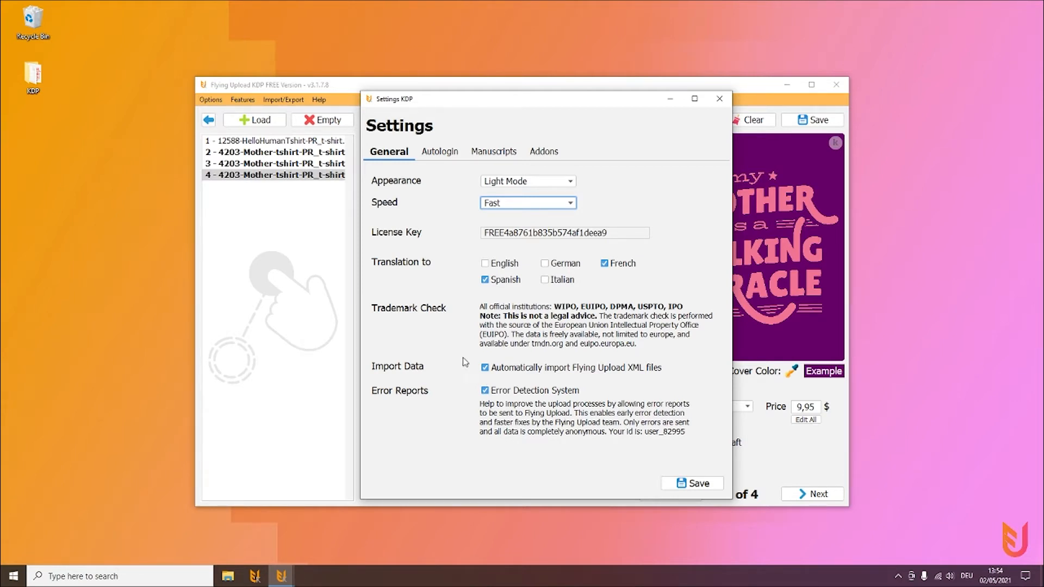
{"action": "mouse_move", "coordinate": [456, 371]}
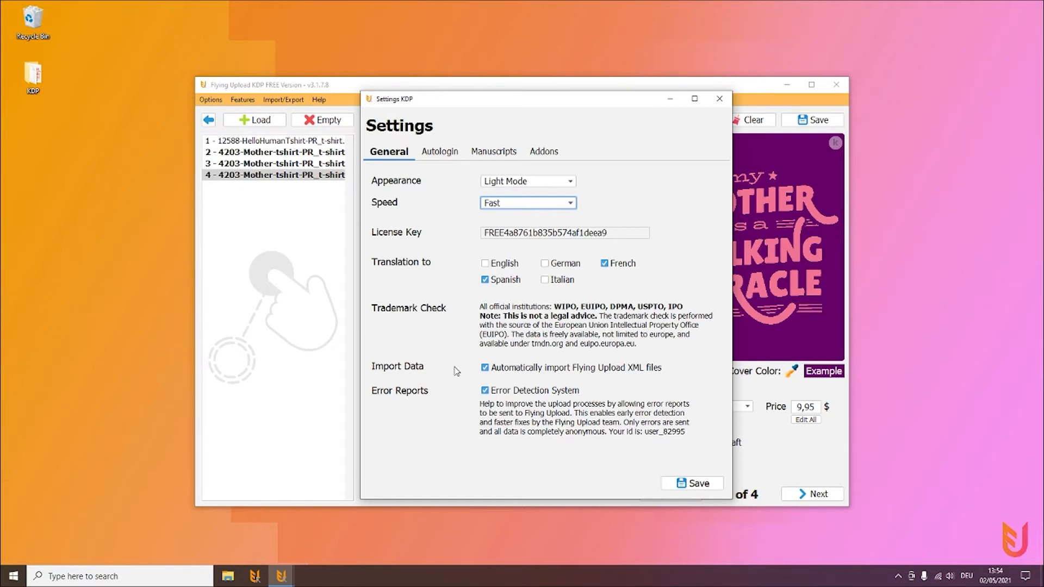
{"action": "mouse_move", "coordinate": [439, 151]}
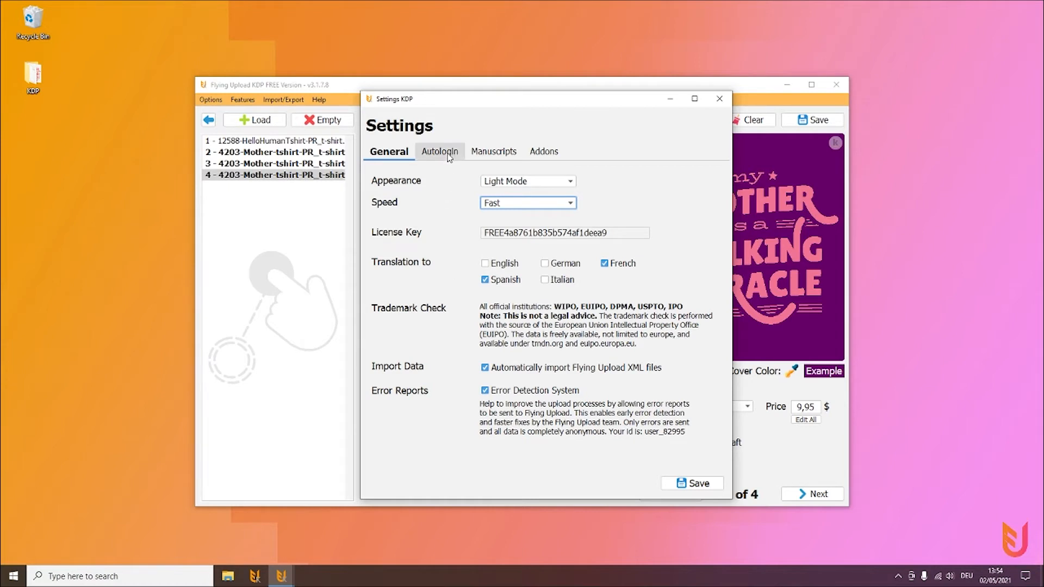
Step: Enter the Amazon KDP user email and password in the Autologin section
{"action": "left_click", "coordinate": [436, 151]}
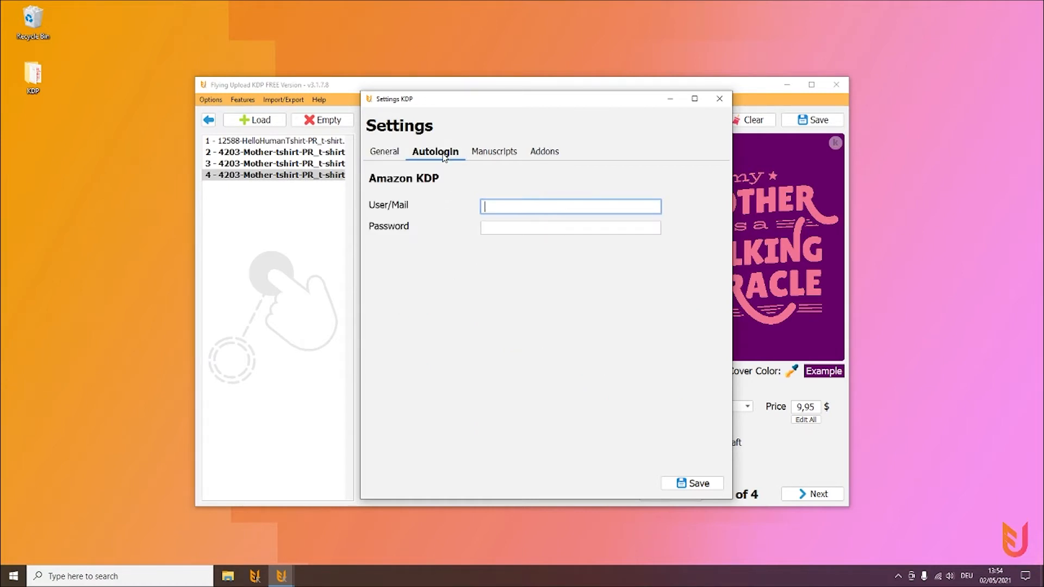
{"action": "mouse_move", "coordinate": [440, 166]}
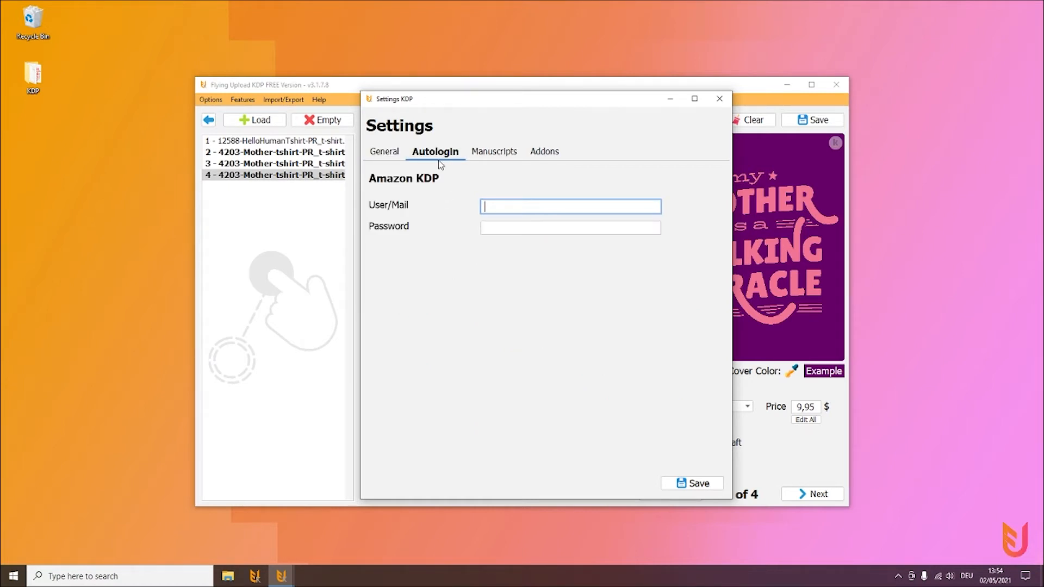
{"action": "type", "text": "Info"}
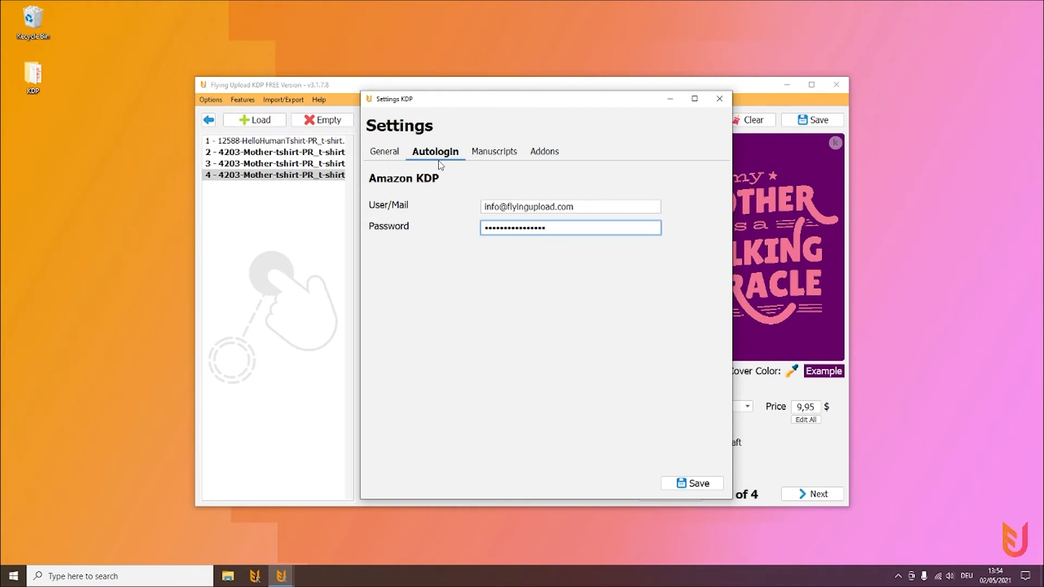
{"action": "mouse_move", "coordinate": [446, 132]}
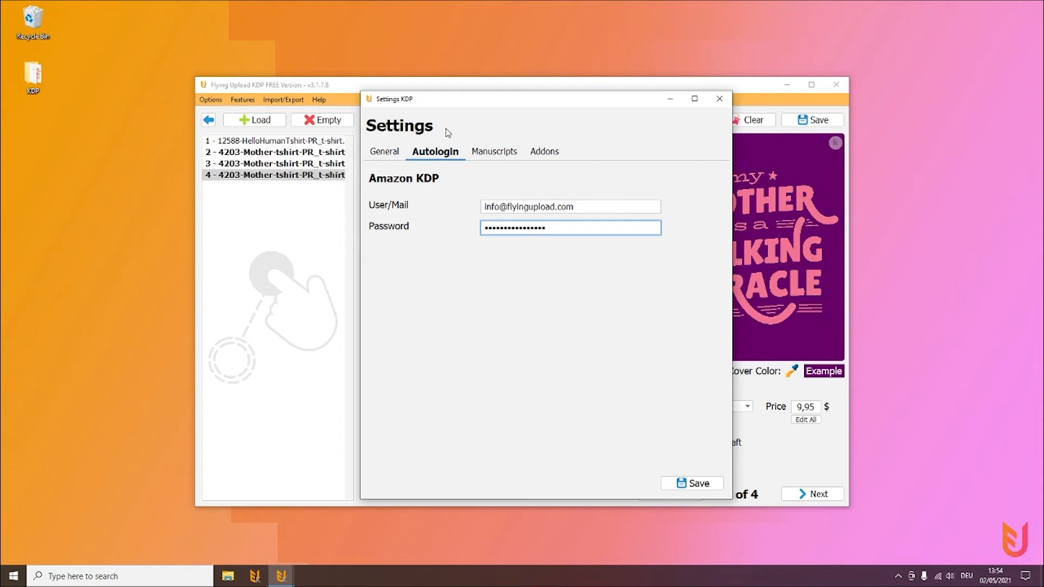
{"action": "mouse_move", "coordinate": [493, 151]}
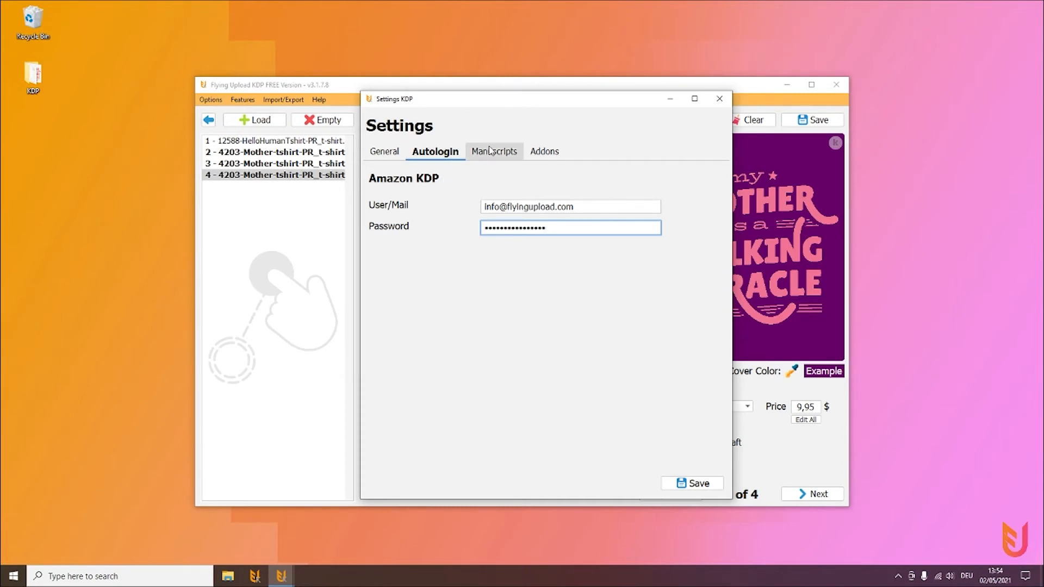
Step: Select DIN A4_DOTS_80pages.pdf under Manuscripts and cancel renaming it
{"action": "left_click", "coordinate": [492, 151]}
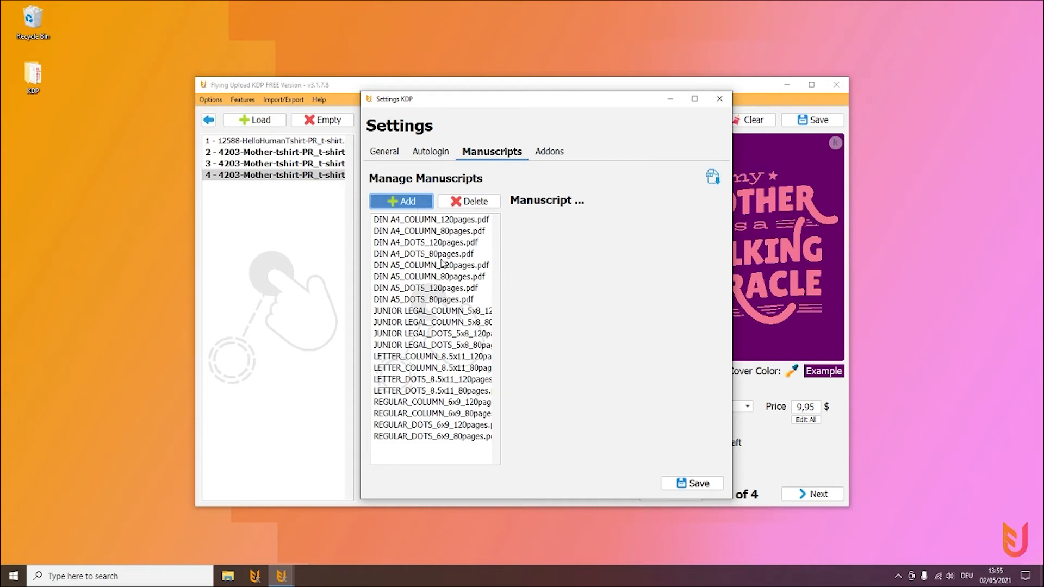
{"action": "left_click", "coordinate": [423, 254]}
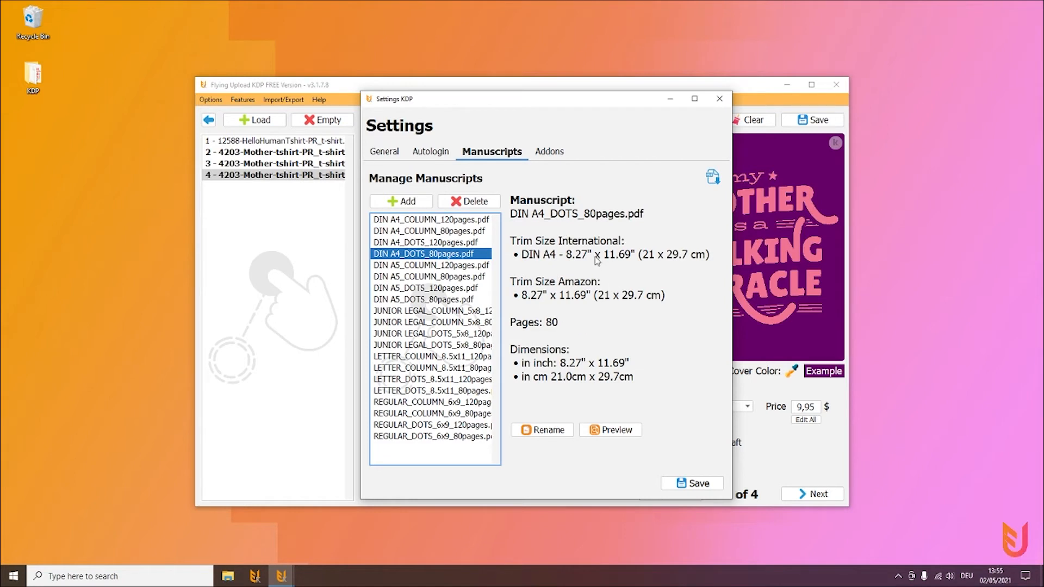
{"action": "mouse_move", "coordinate": [591, 274]}
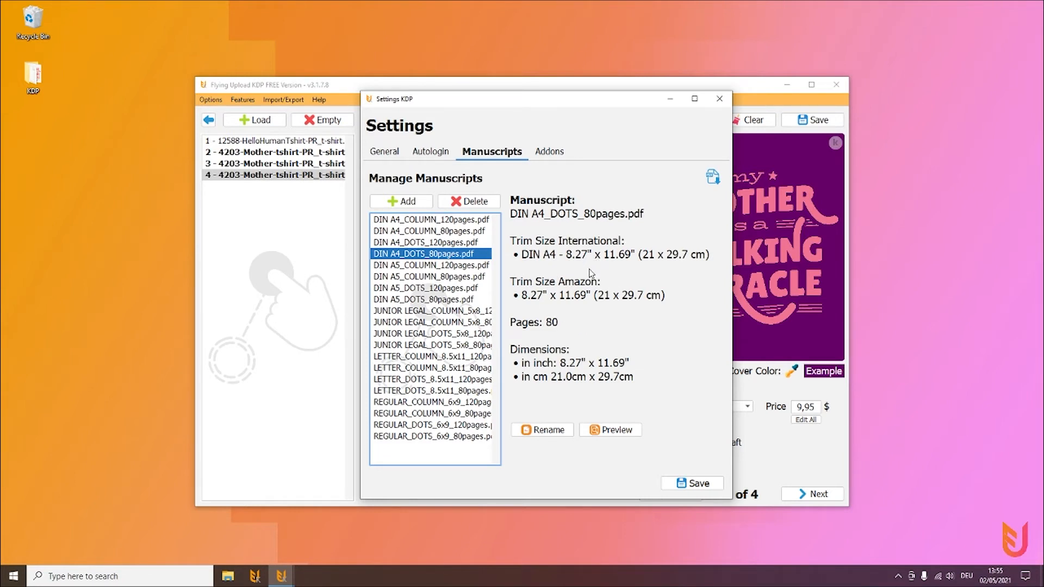
{"action": "mouse_move", "coordinate": [584, 275]}
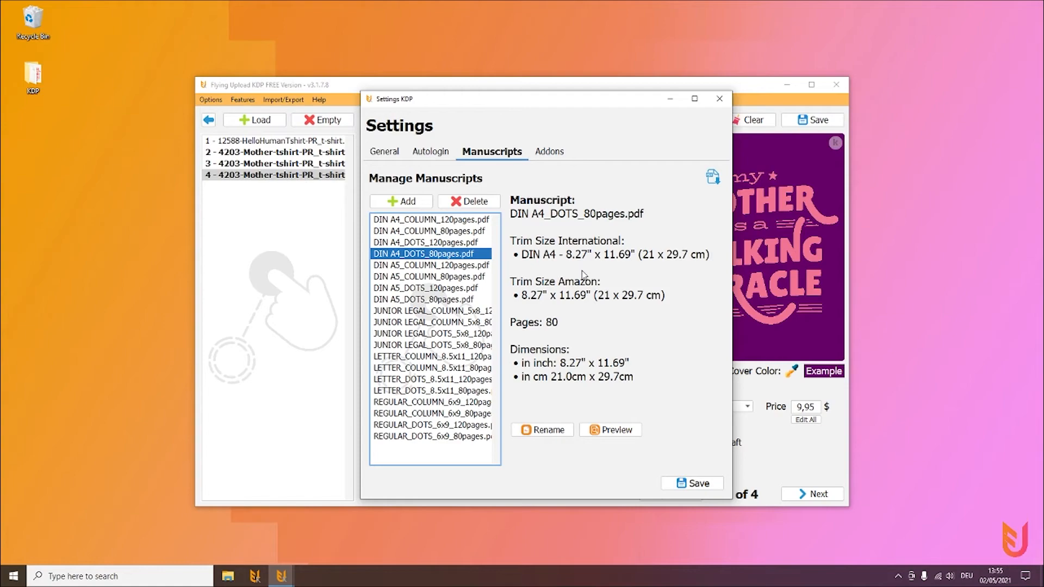
{"action": "mouse_move", "coordinate": [611, 433]}
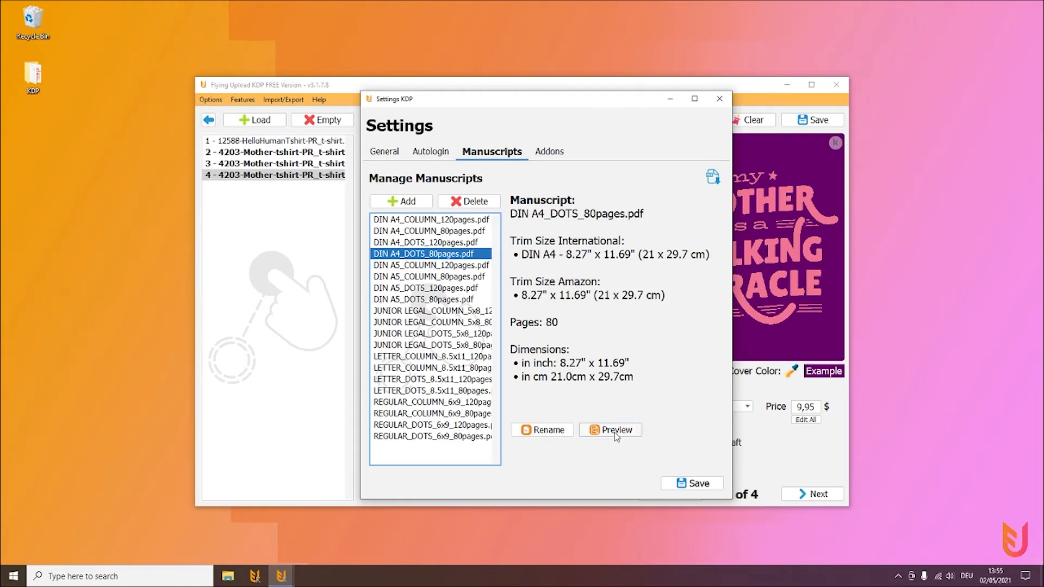
{"action": "left_click", "coordinate": [542, 430]}
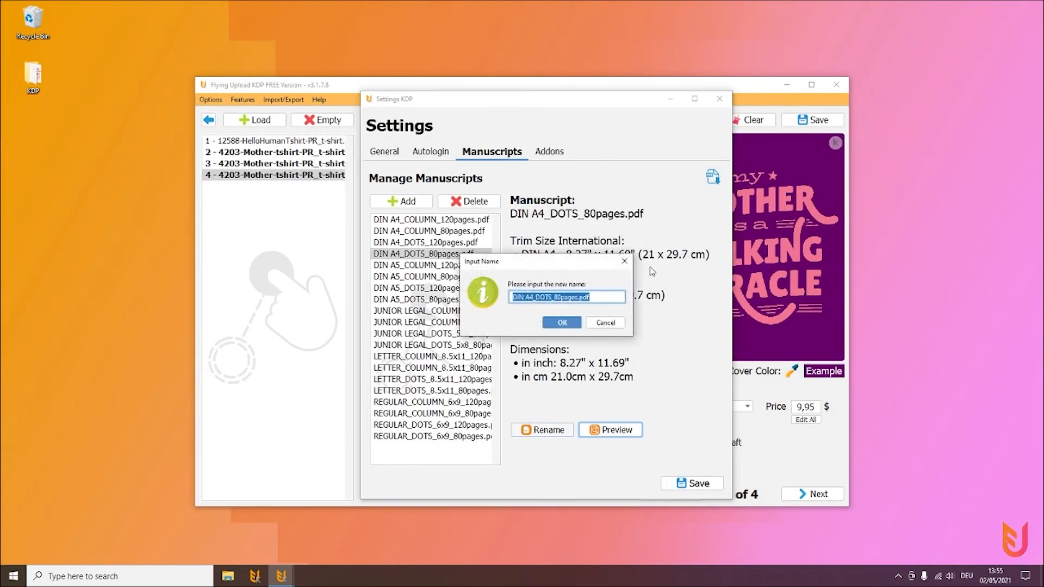
{"action": "left_click", "coordinate": [604, 323]}
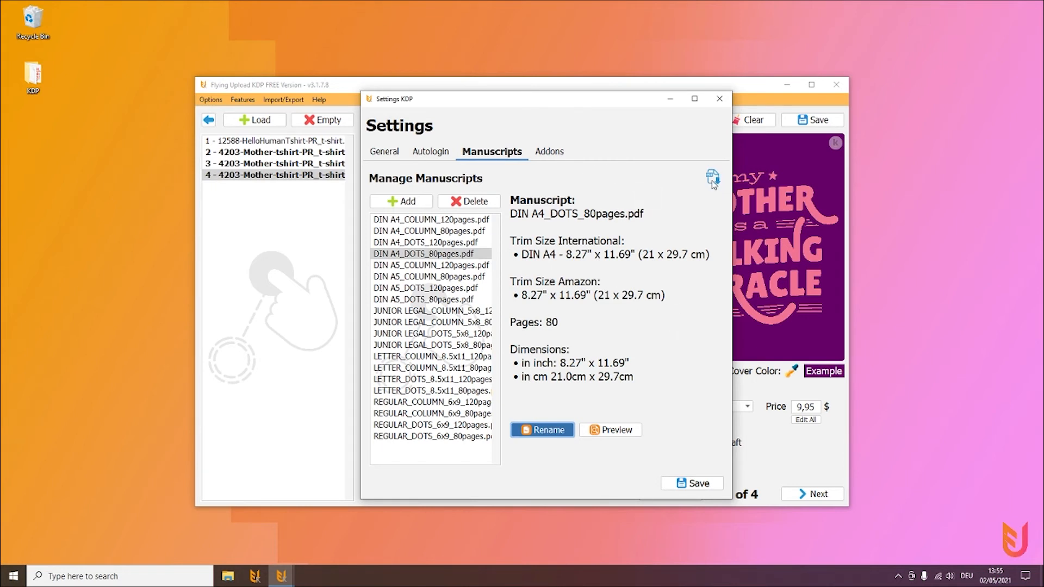
{"action": "mouse_move", "coordinate": [712, 178]}
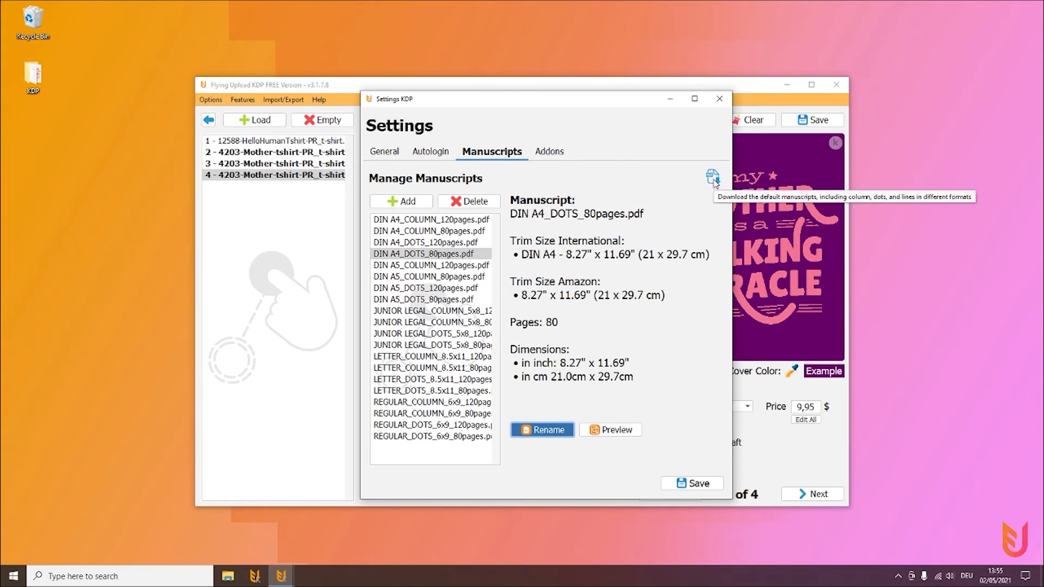
{"action": "mouse_move", "coordinate": [690, 176]}
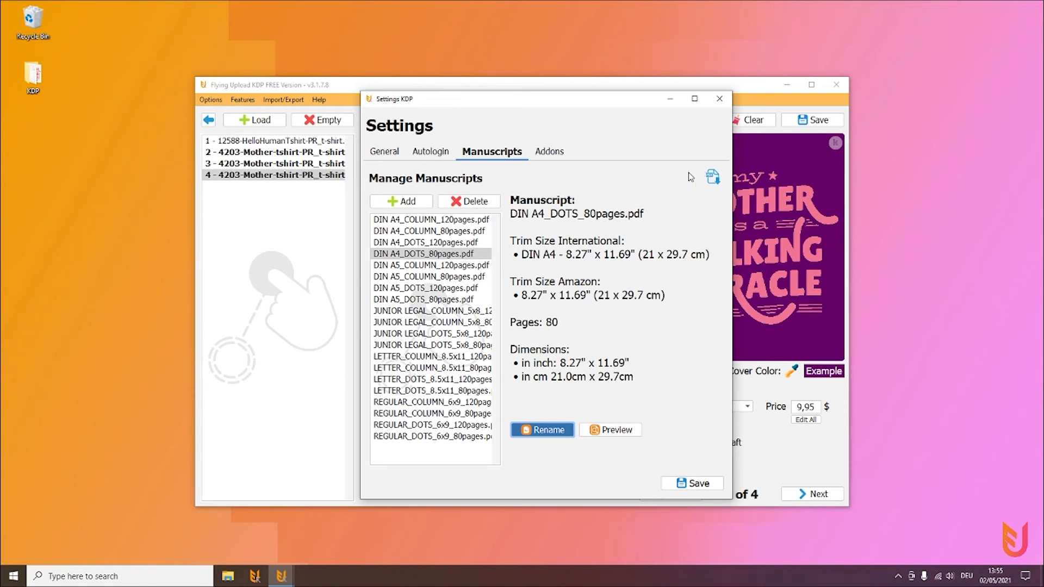
{"action": "mouse_move", "coordinate": [597, 193]}
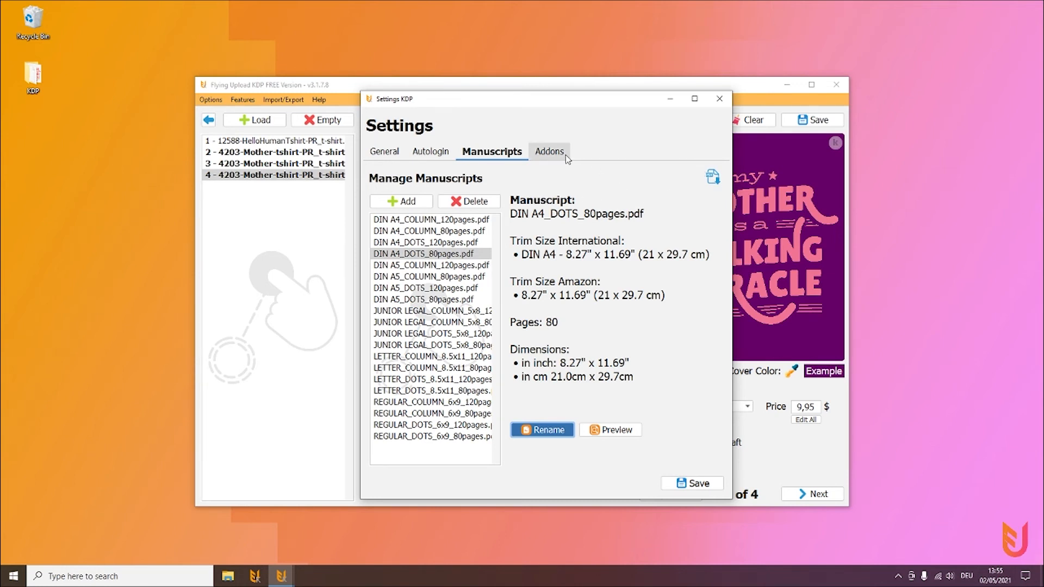
Step: View the empty DeepL key under Addons, shift the window left, return to General
{"action": "left_click", "coordinate": [549, 152]}
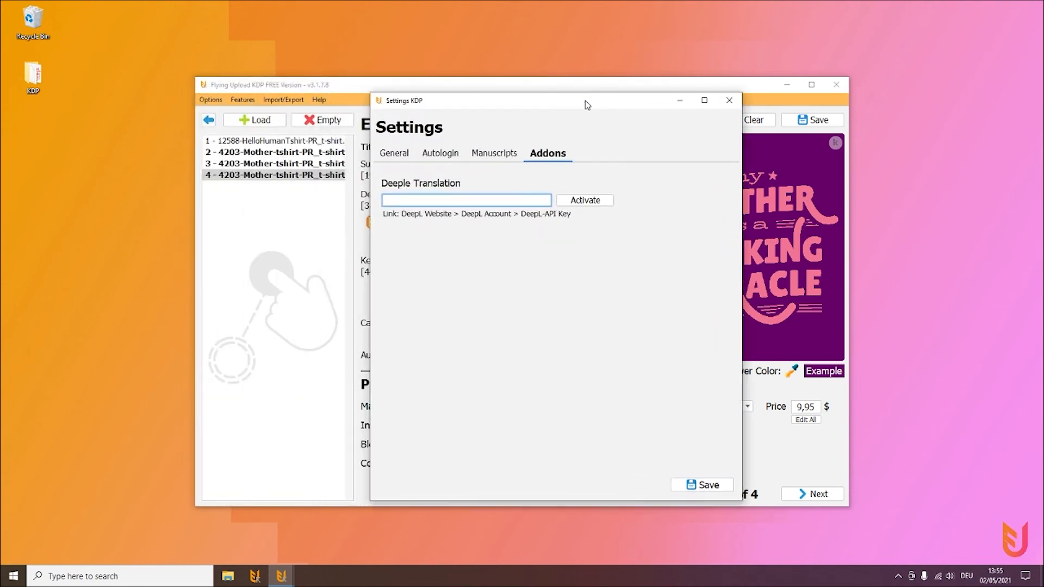
{"action": "left_click_drag", "start_coordinate": [588, 104], "coordinate": [565, 103]}
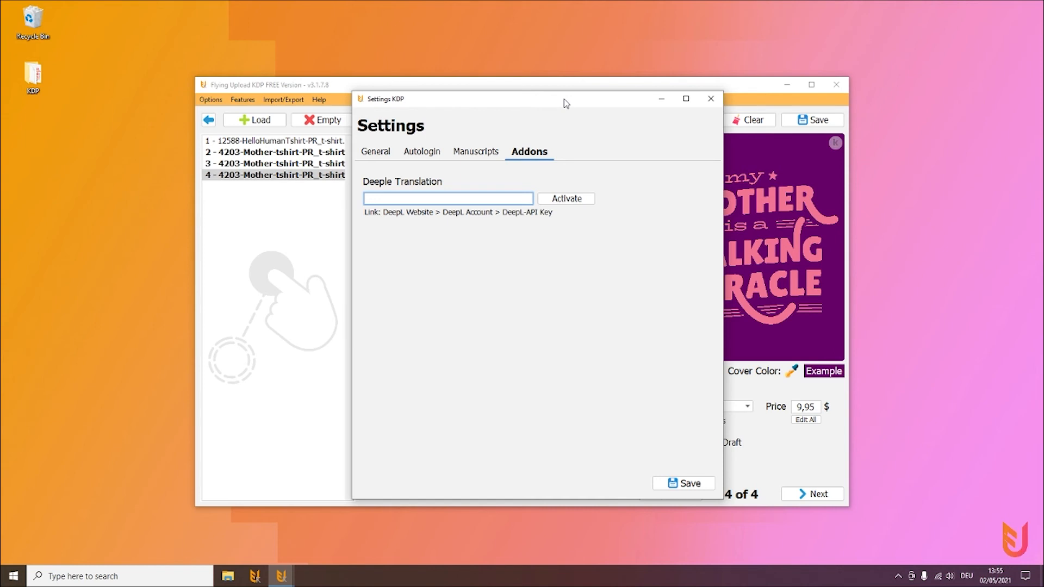
{"action": "mouse_move", "coordinate": [607, 206]}
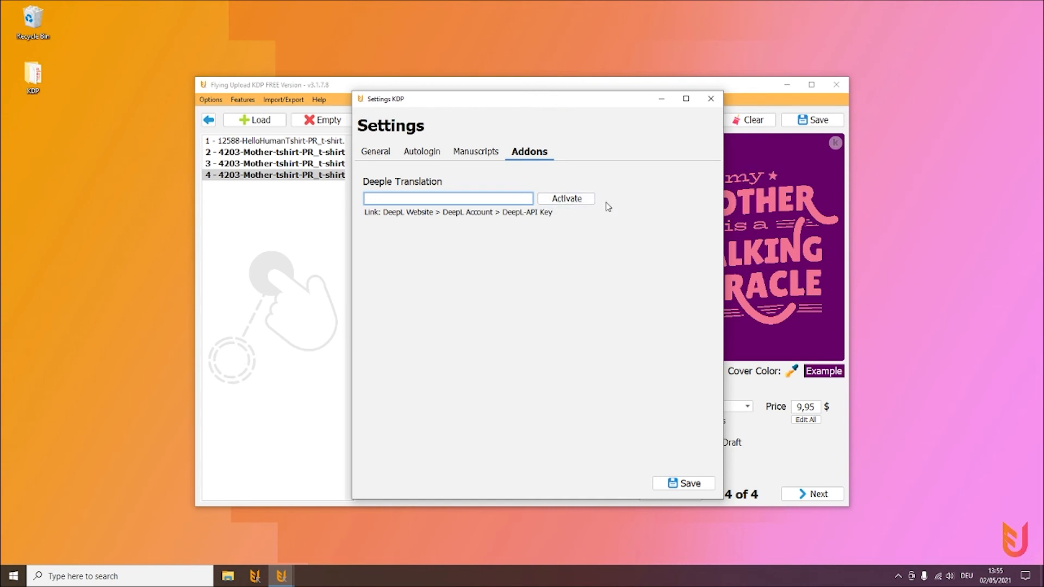
{"action": "mouse_move", "coordinate": [591, 222]}
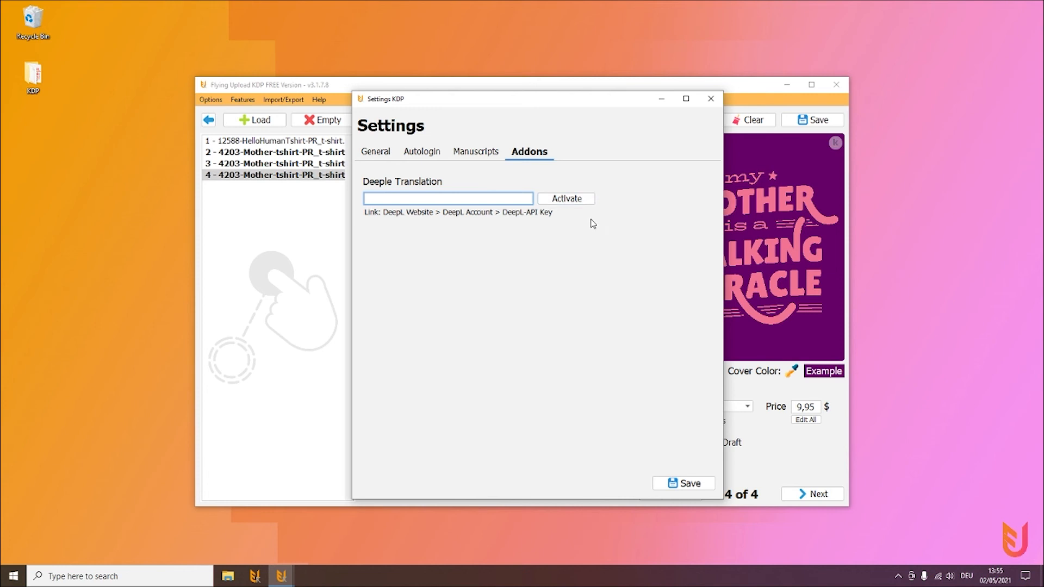
{"action": "mouse_move", "coordinate": [671, 106]}
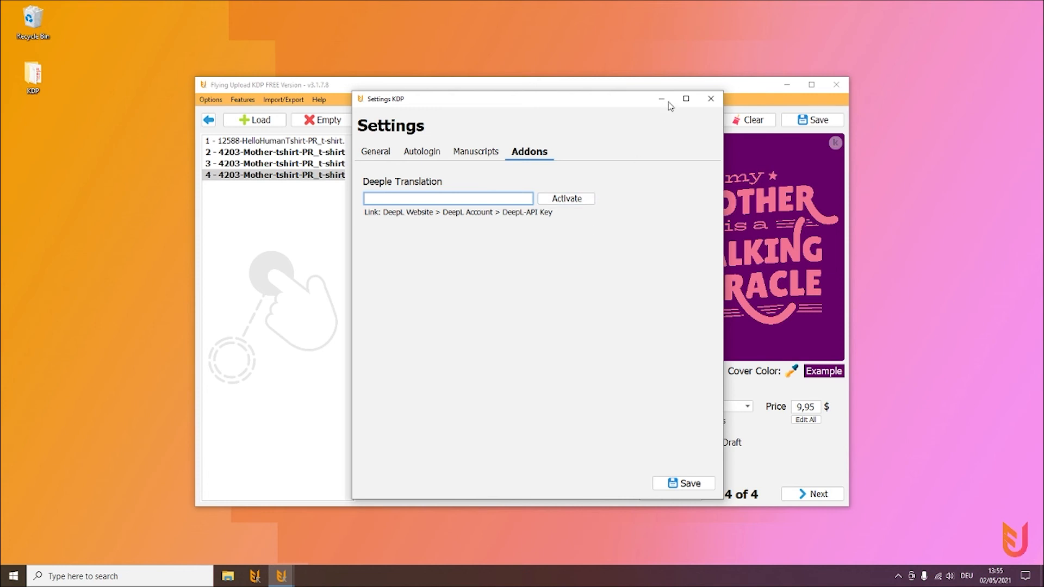
{"action": "mouse_move", "coordinate": [643, 104]}
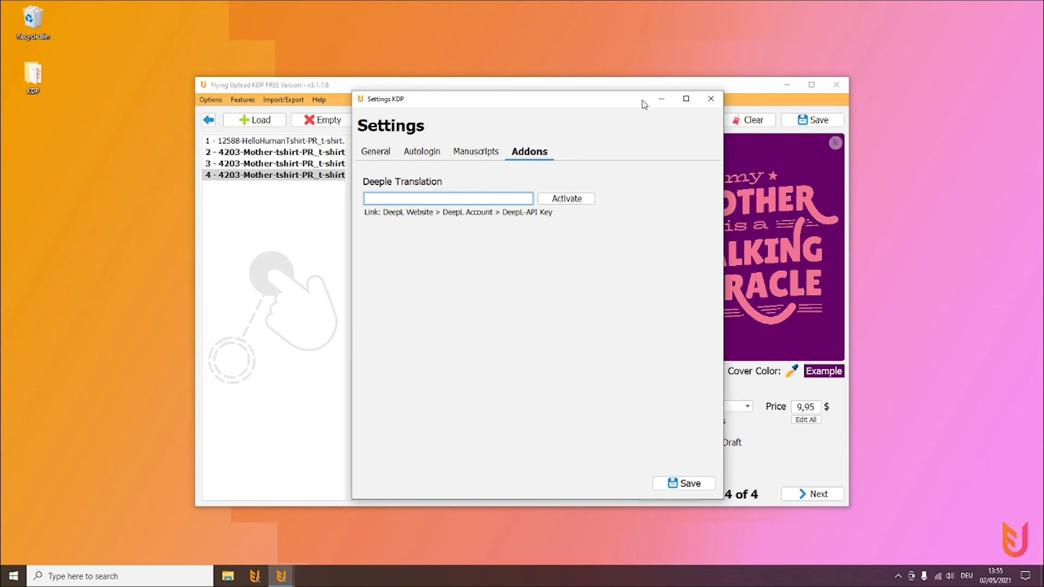
{"action": "left_click", "coordinate": [376, 151]}
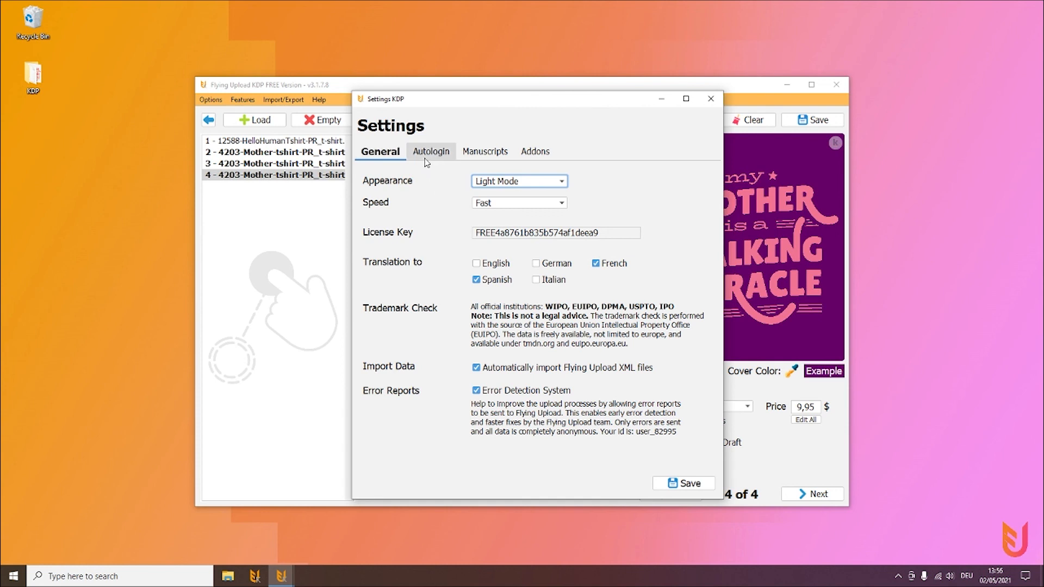
{"action": "left_click", "coordinate": [426, 151]}
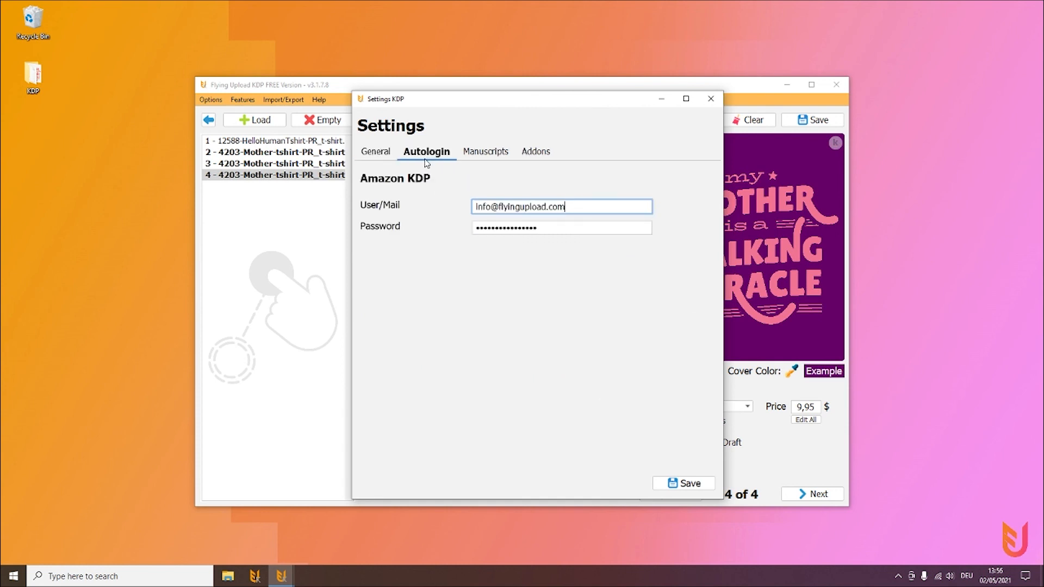
{"action": "left_click", "coordinate": [485, 151]}
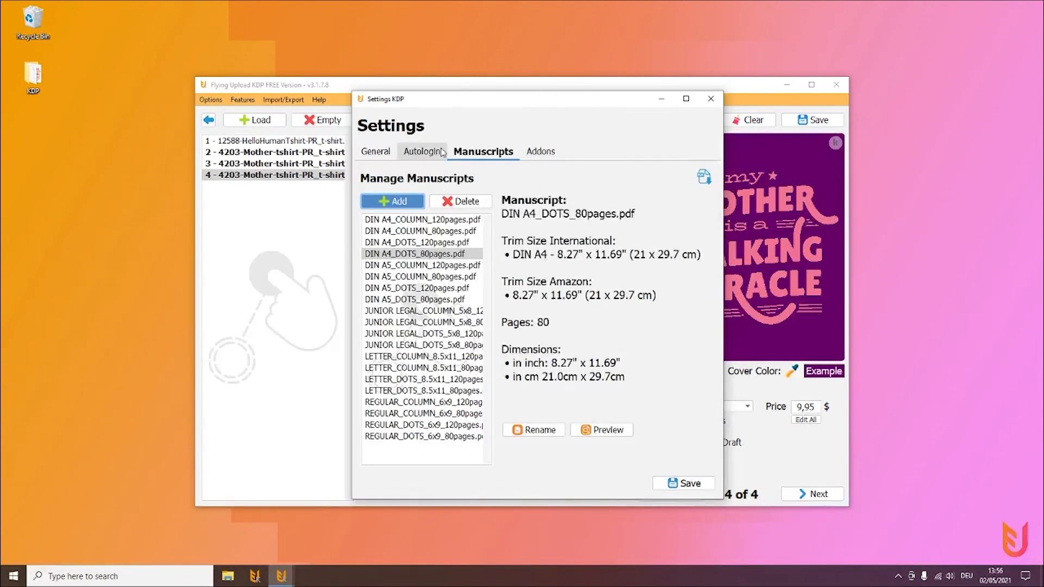
{"action": "left_click", "coordinate": [379, 151]}
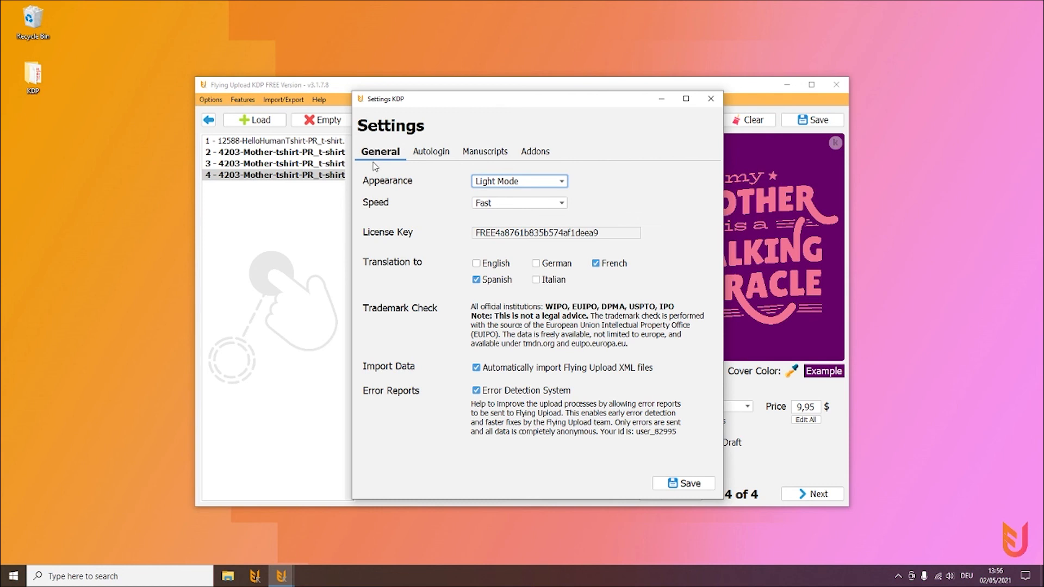
{"action": "mouse_move", "coordinate": [339, 207]}
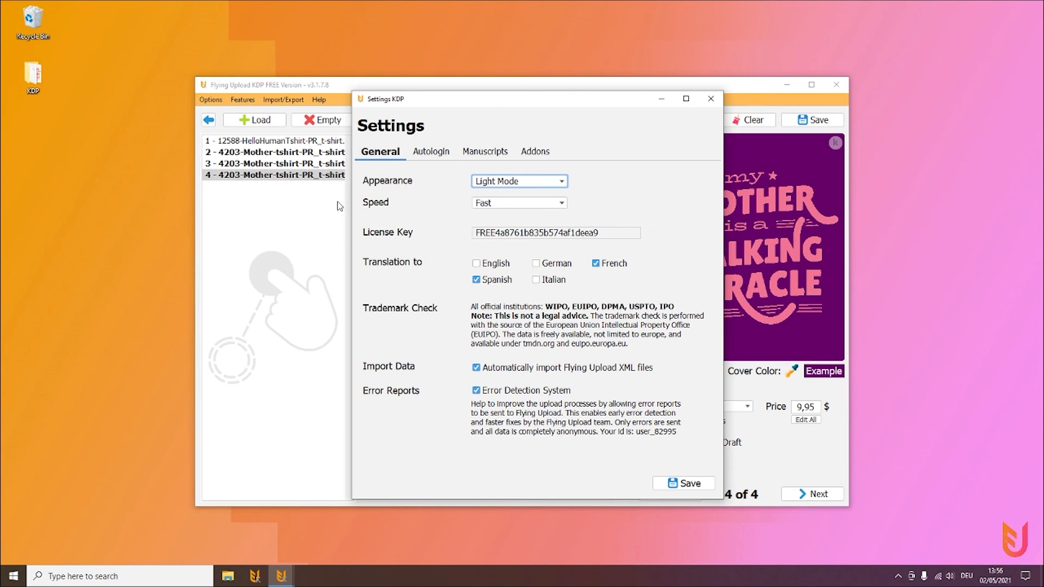